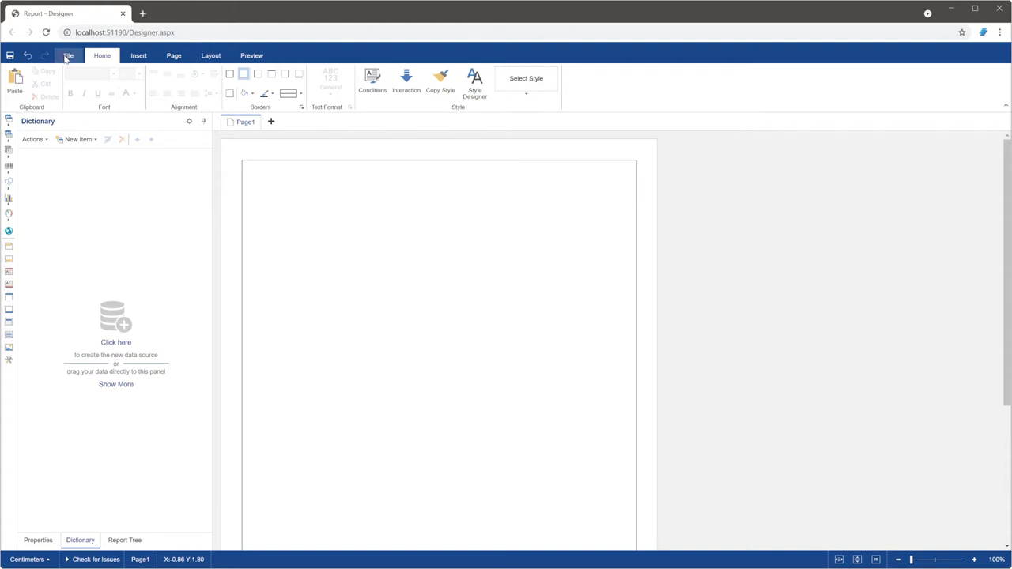
# Start a new report from the File menu, discarding the current report's unsaved changes
pyautogui.click(68, 56)
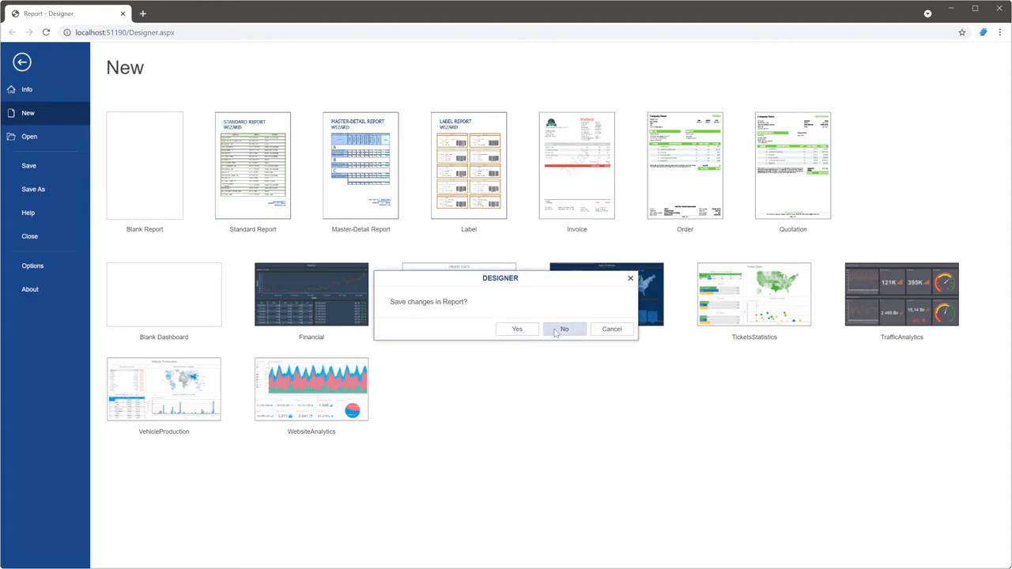
pyautogui.click(564, 329)
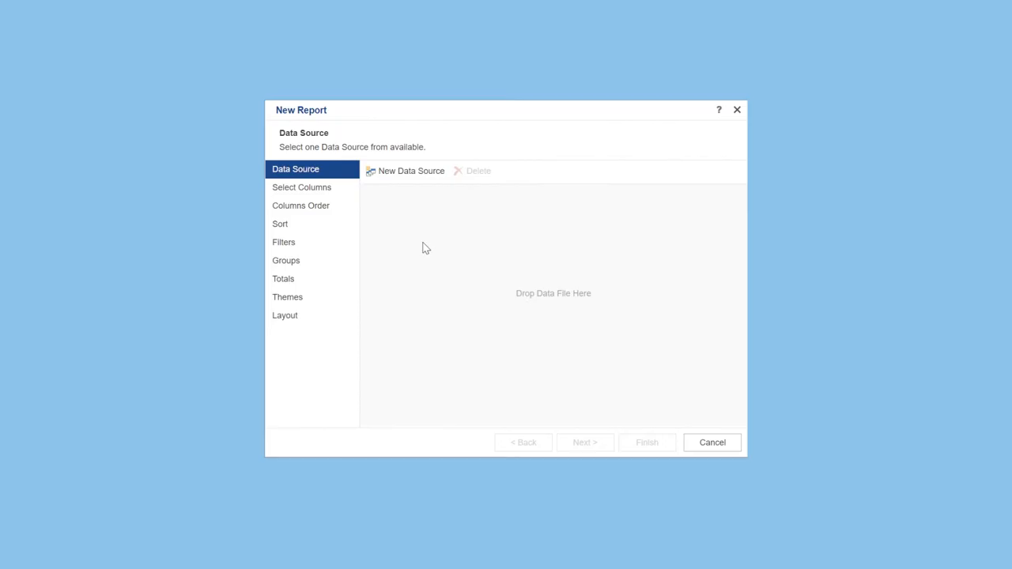
# Add a new XML data source from the chosen XML data file
pyautogui.click(411, 171)
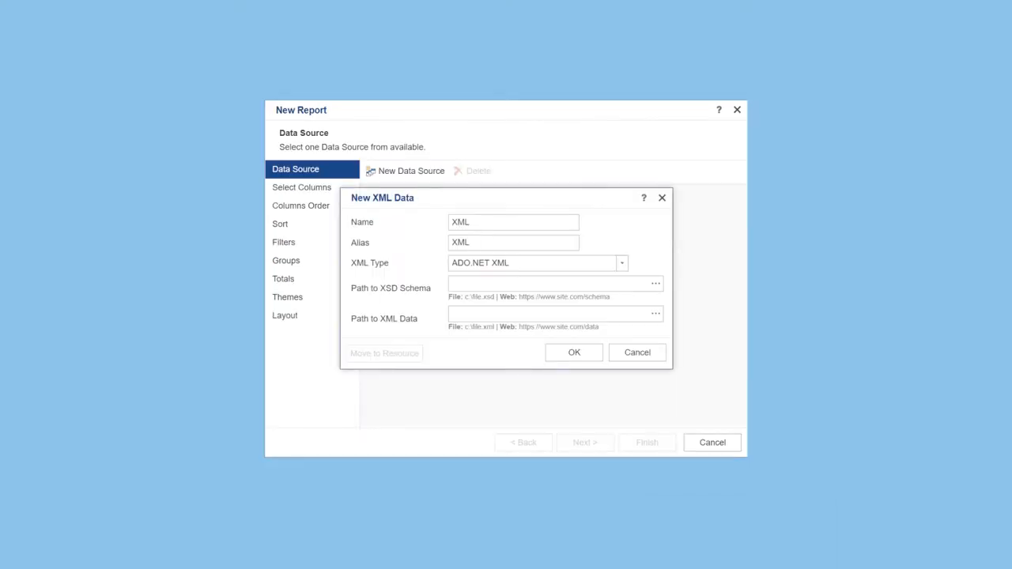
pyautogui.click(655, 283)
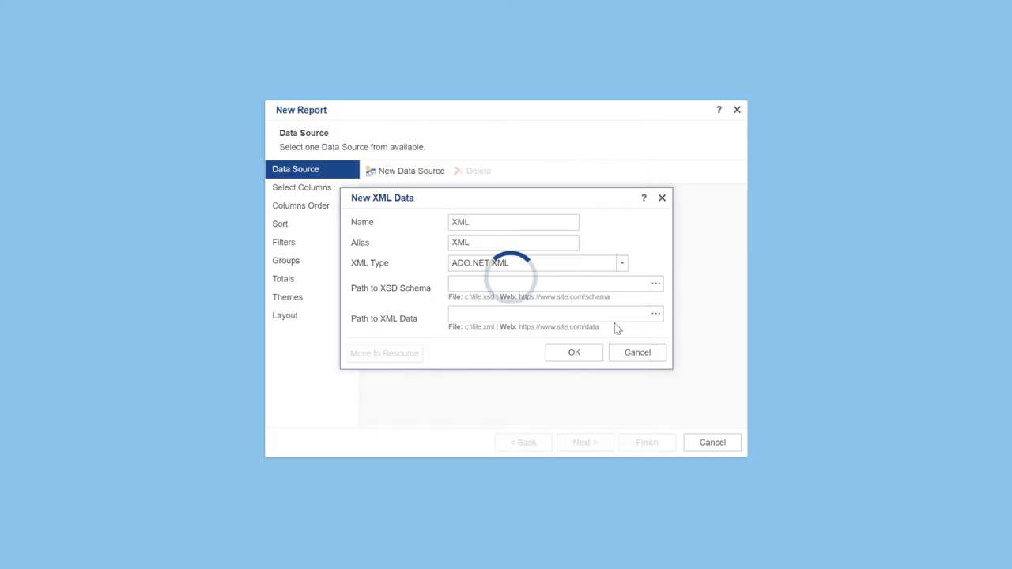
pyautogui.click(656, 313)
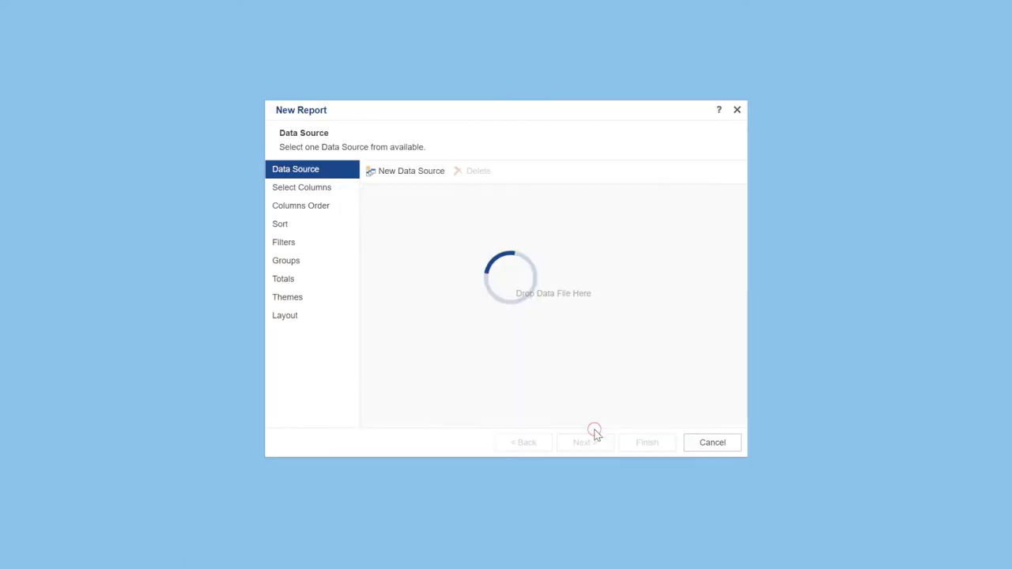
# Import the data tables and use the Products table as the report's data
pyautogui.click(411, 171)
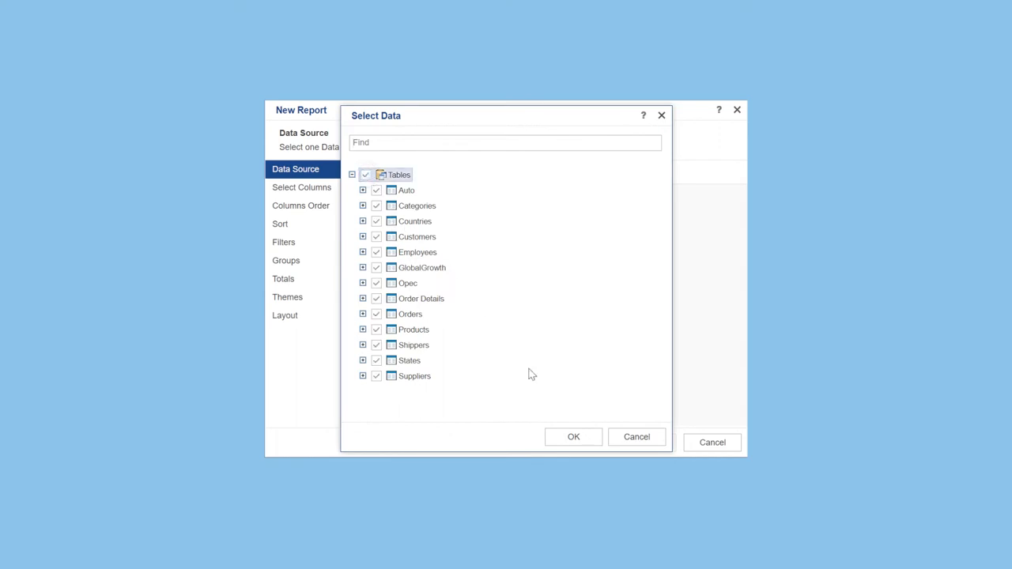
pyautogui.click(573, 436)
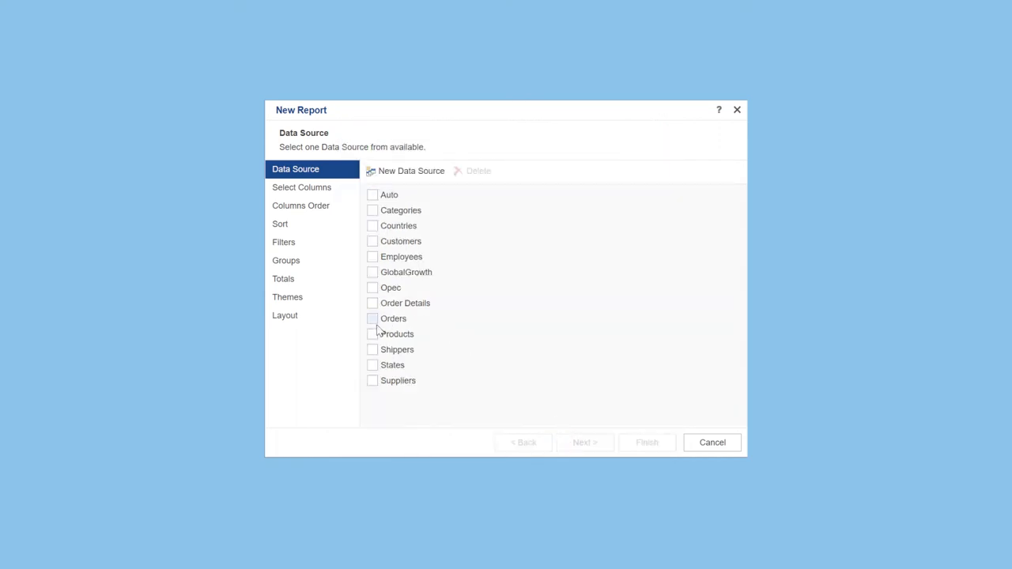
pyautogui.click(372, 333)
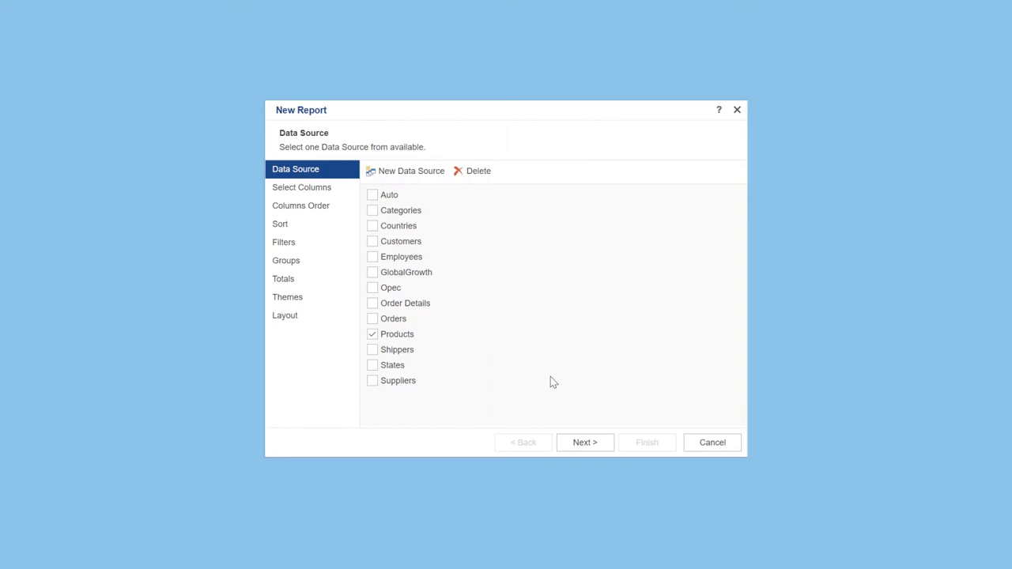
pyautogui.click(584, 442)
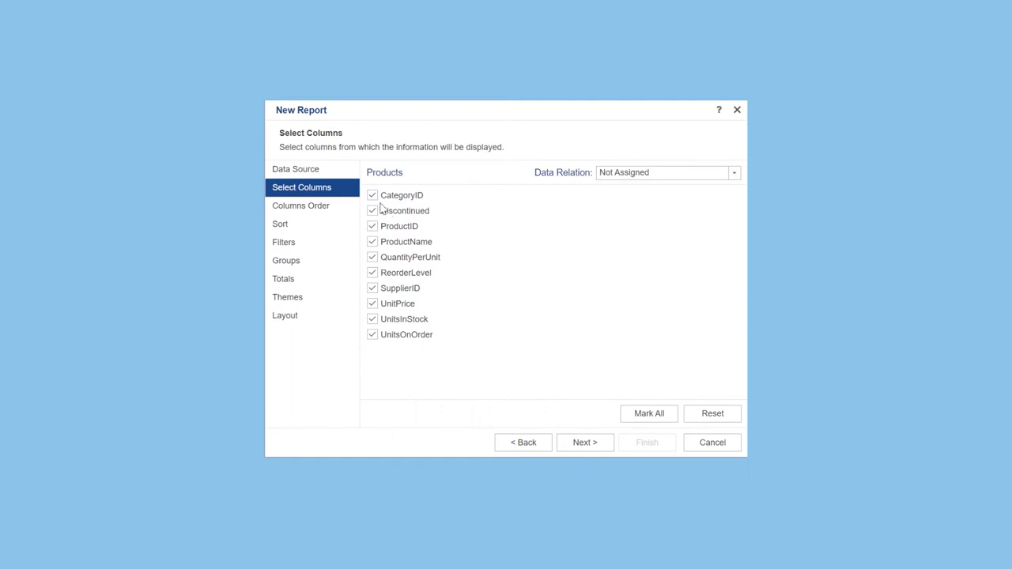
pyautogui.moveTo(621, 362)
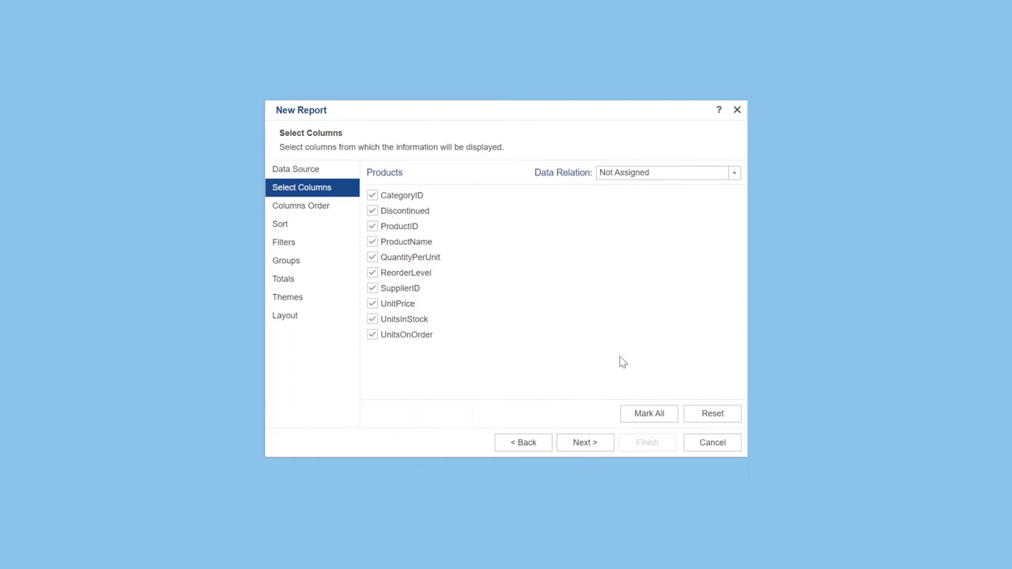
# Uncheck every column except CategoryID, ProductName, UnitPrice and UnitsInStock, then continue
pyautogui.click(711, 413)
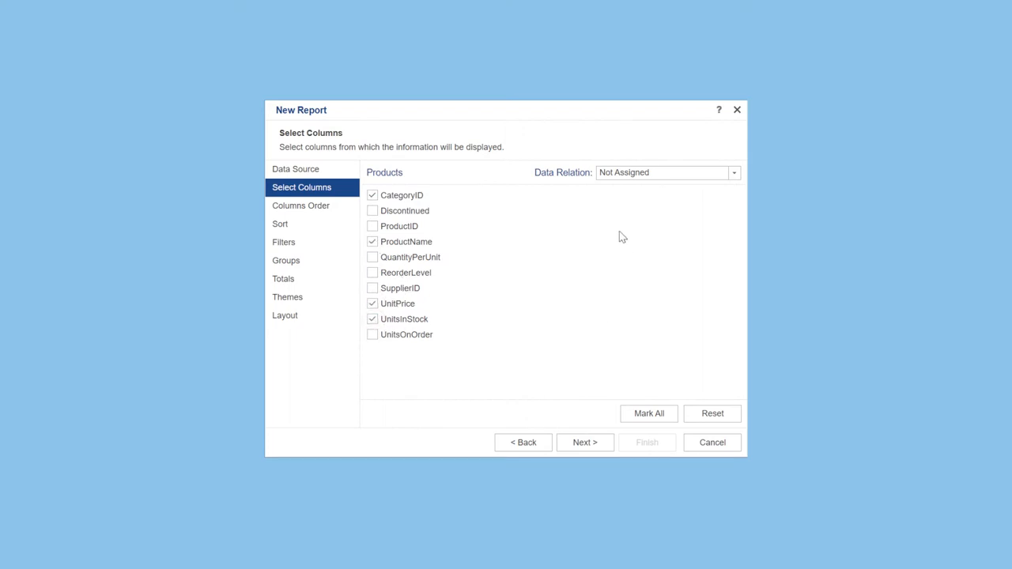
pyautogui.click(584, 442)
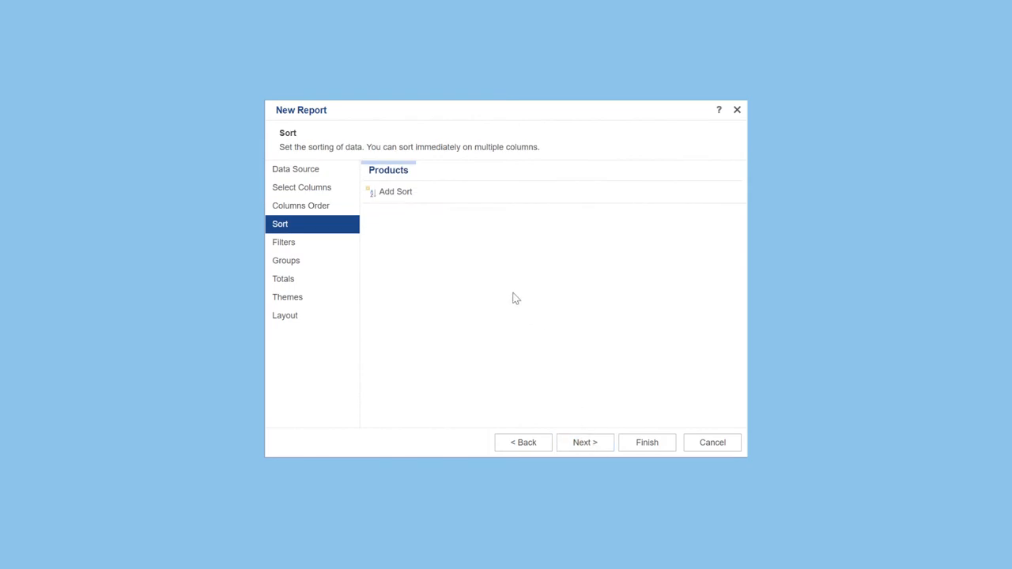
# Add a descending sort rule on UnitPrice for the products
pyautogui.click(396, 191)
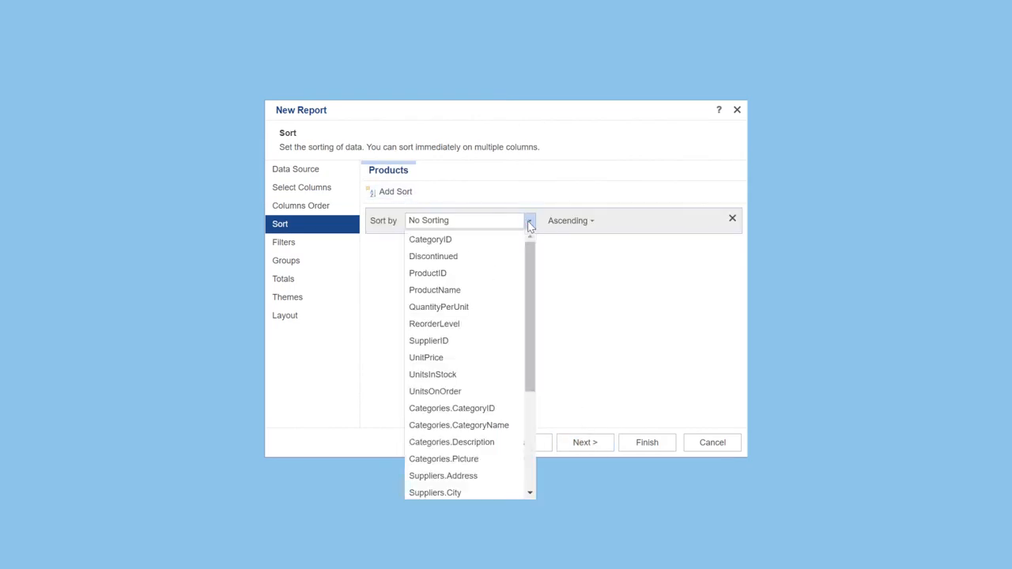
pyautogui.moveTo(530, 268)
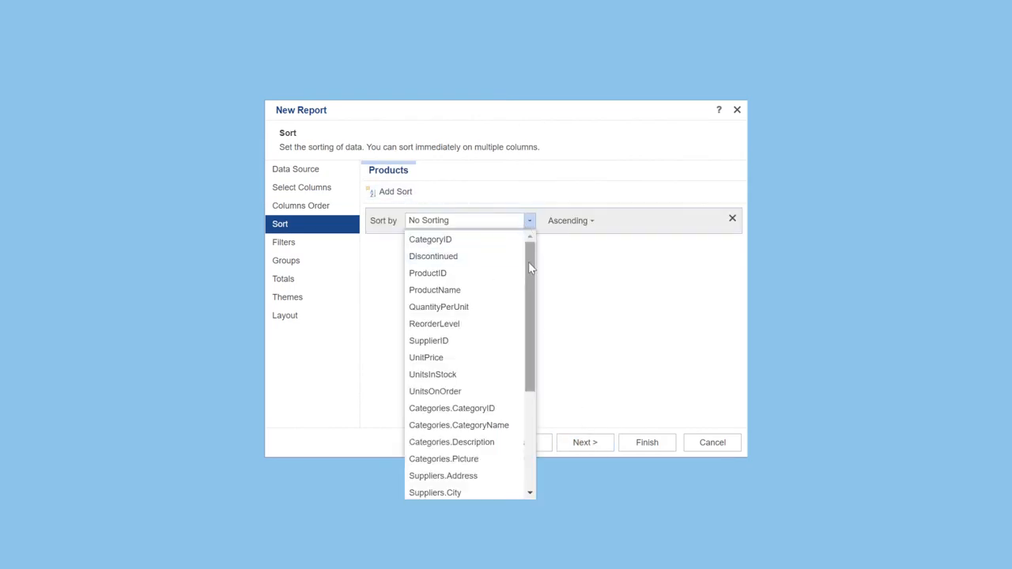
pyautogui.scroll(-3)
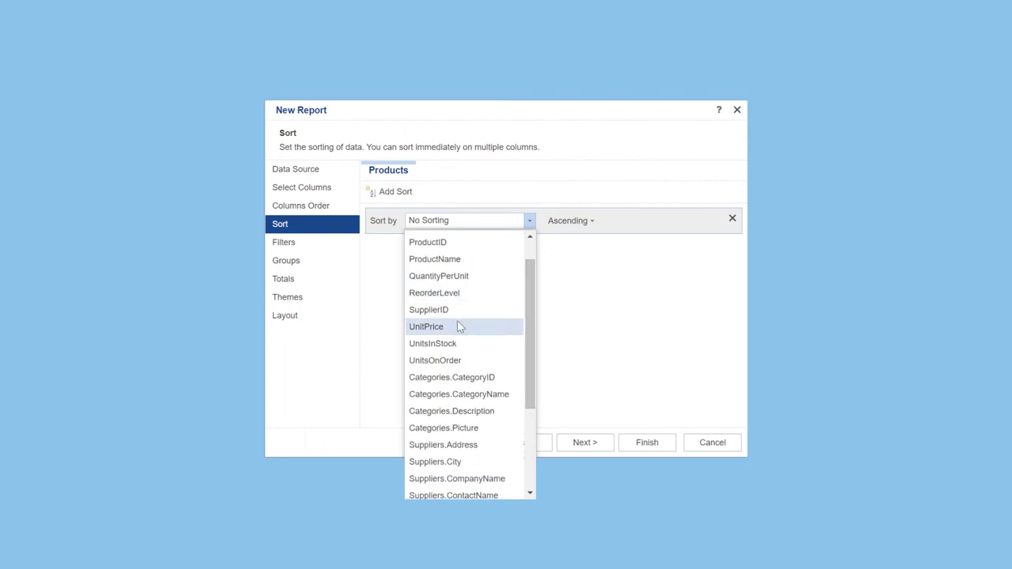
pyautogui.click(427, 326)
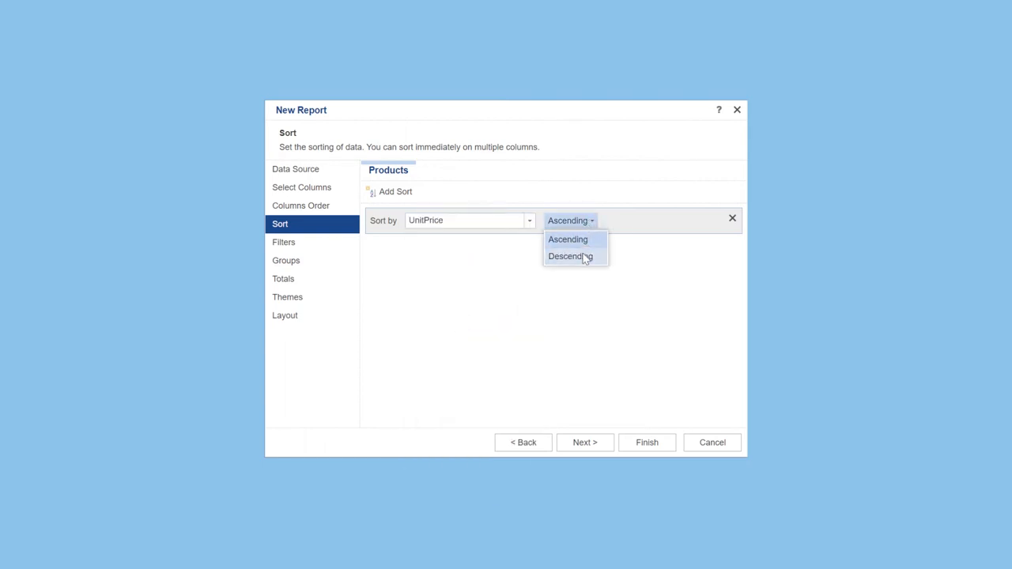
pyautogui.click(585, 442)
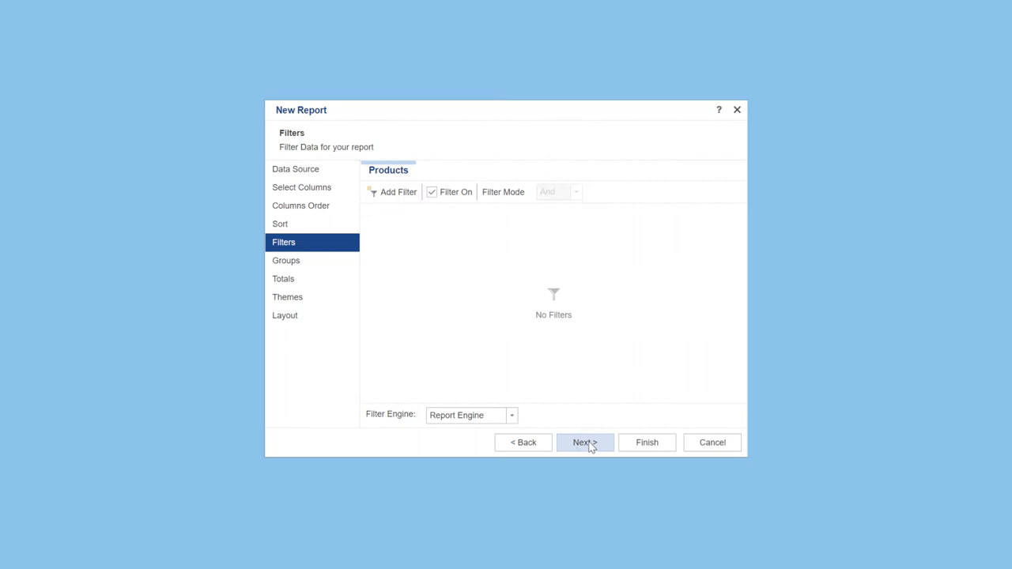
# Add a numeric filter keeping only products with UnitPrice greater than 10
pyautogui.click(398, 191)
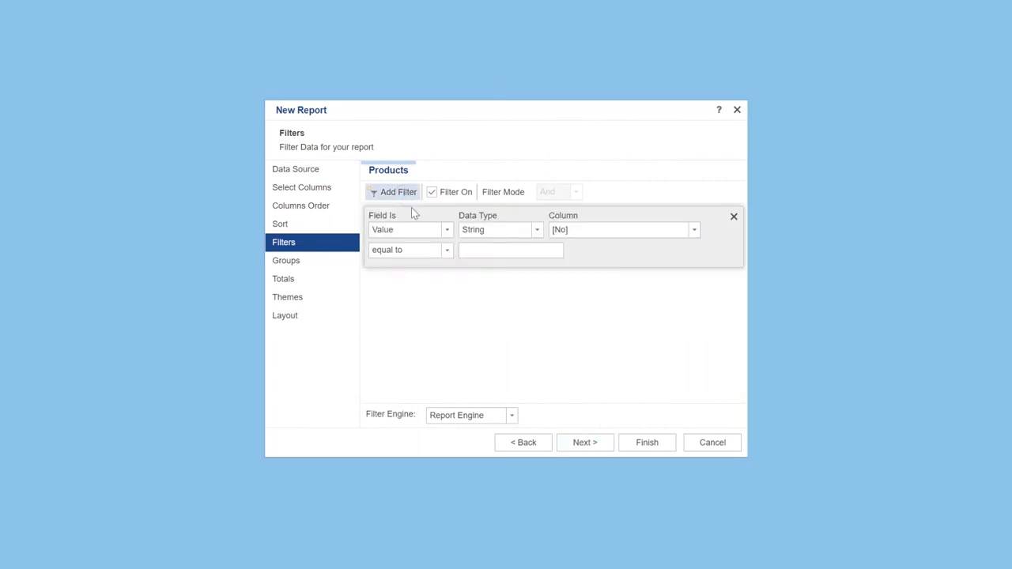
pyautogui.click(537, 230)
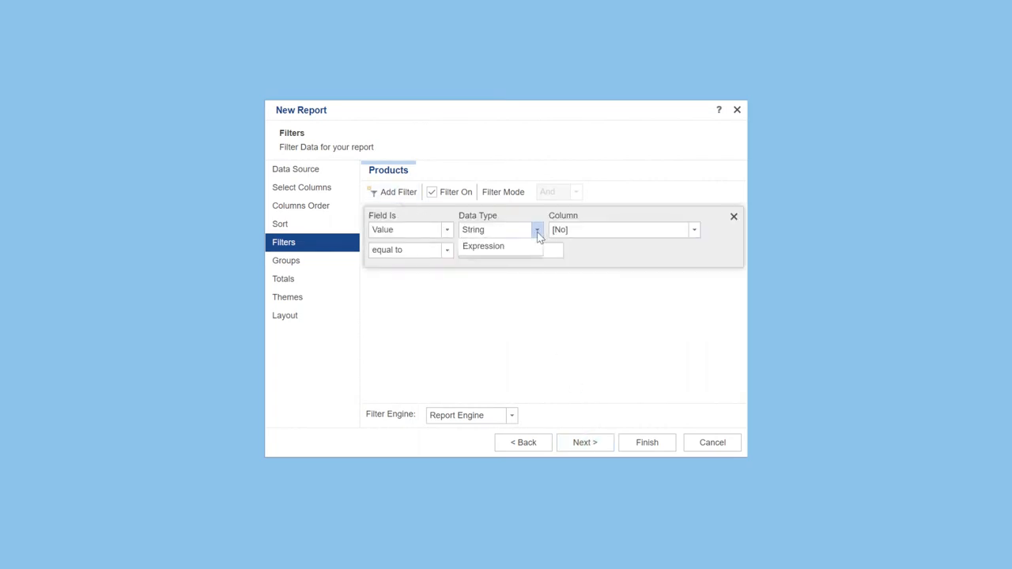
pyautogui.click(694, 229)
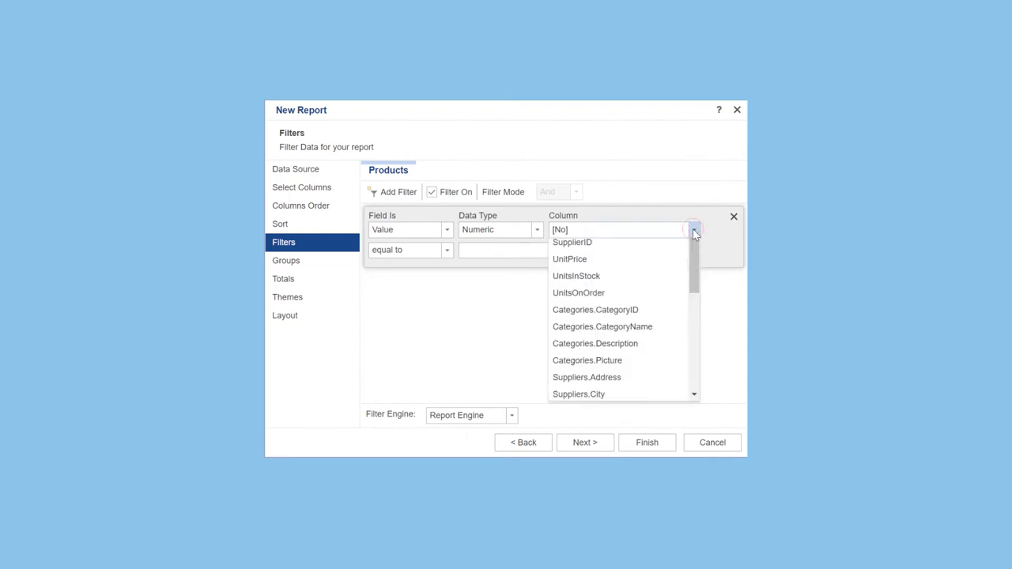
pyautogui.click(570, 259)
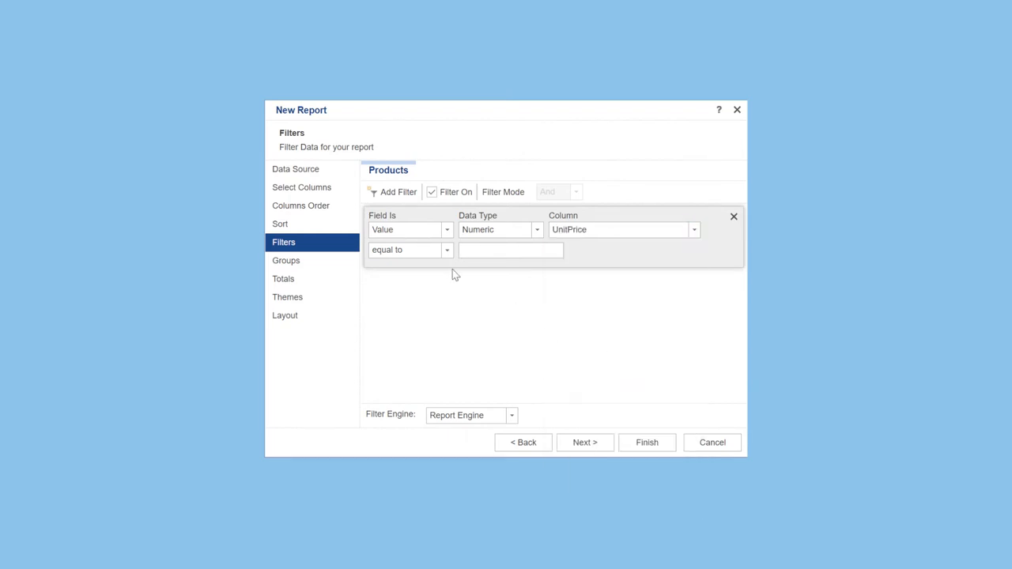
pyautogui.click(446, 249)
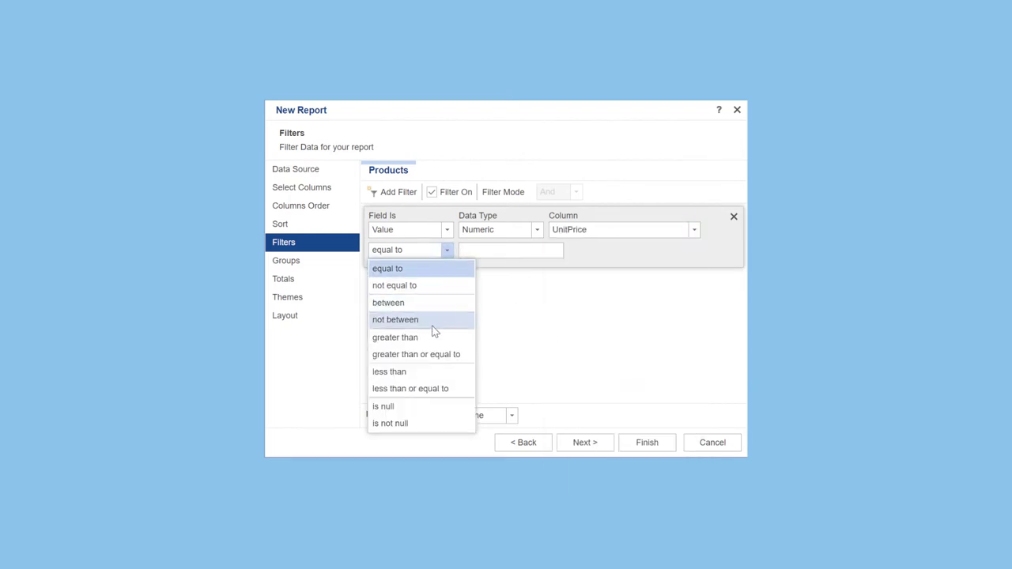
pyautogui.click(394, 337)
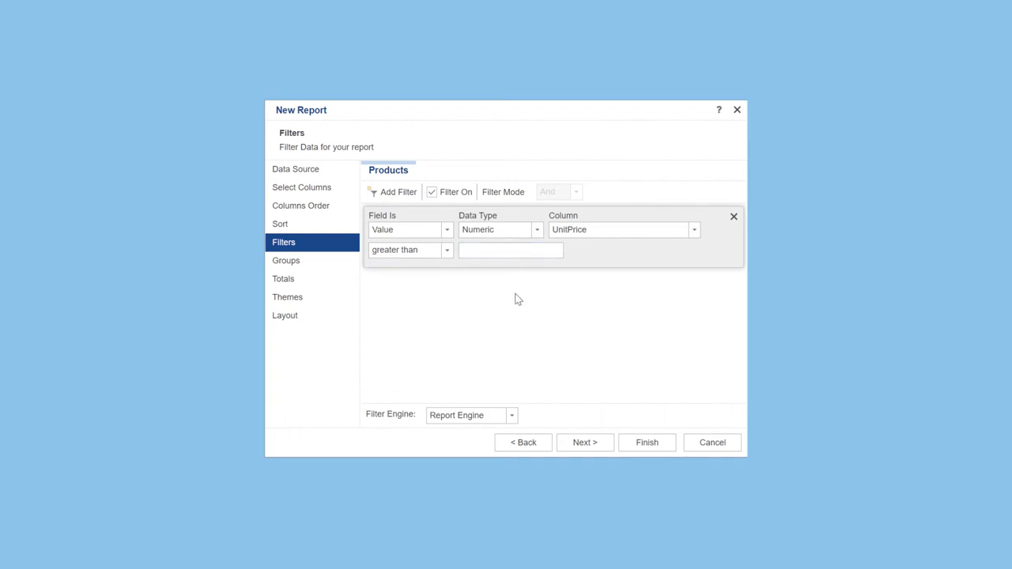
pyautogui.write('10')
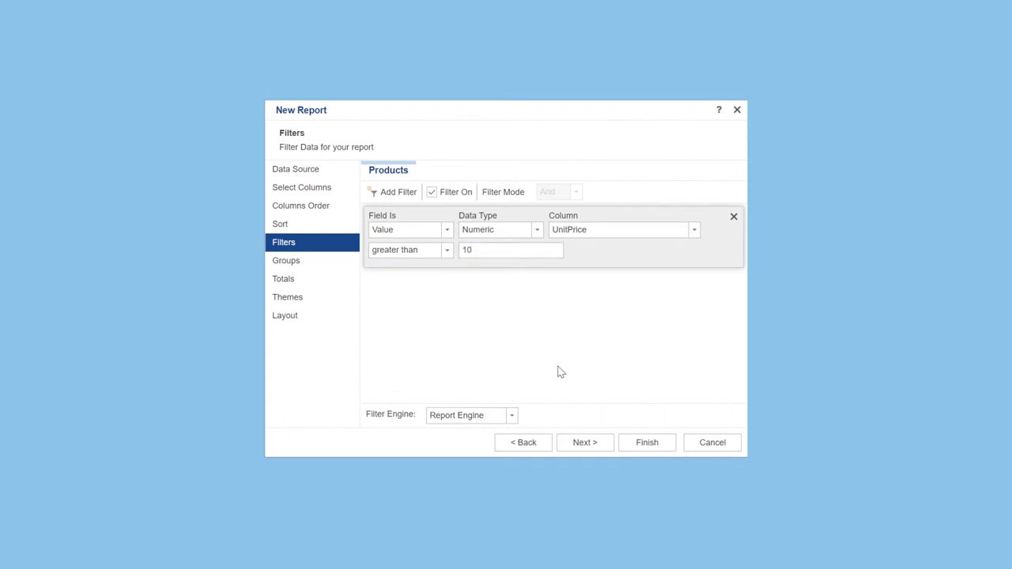
pyautogui.click(511, 415)
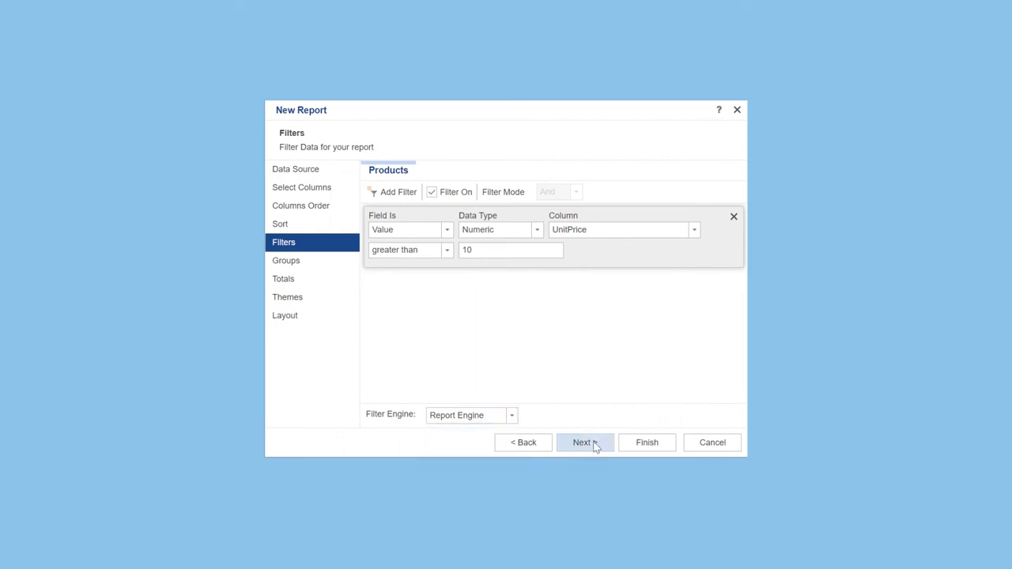
# Group the report by CategoryID and advance to the totals step
pyautogui.click(584, 442)
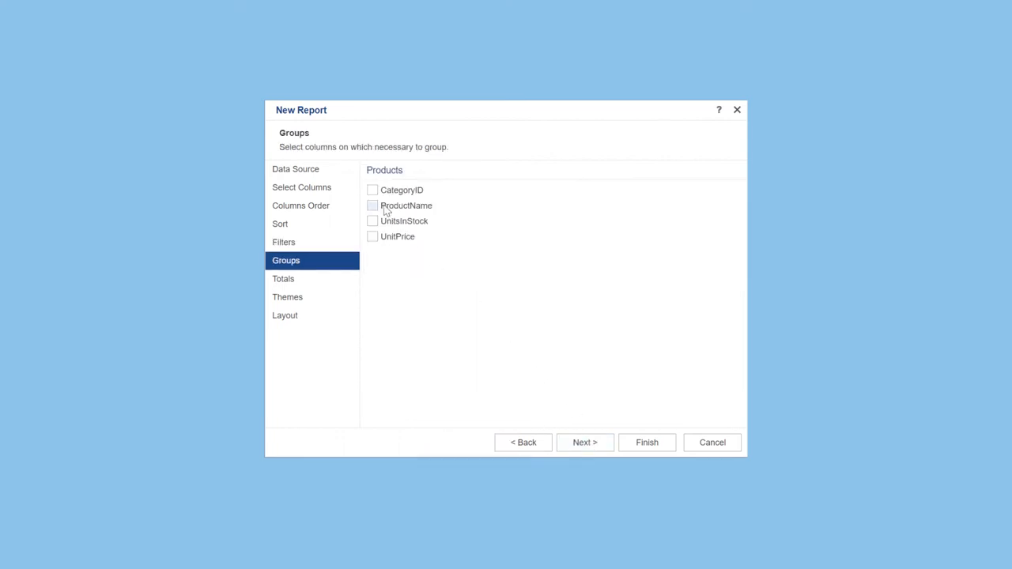
pyautogui.click(373, 190)
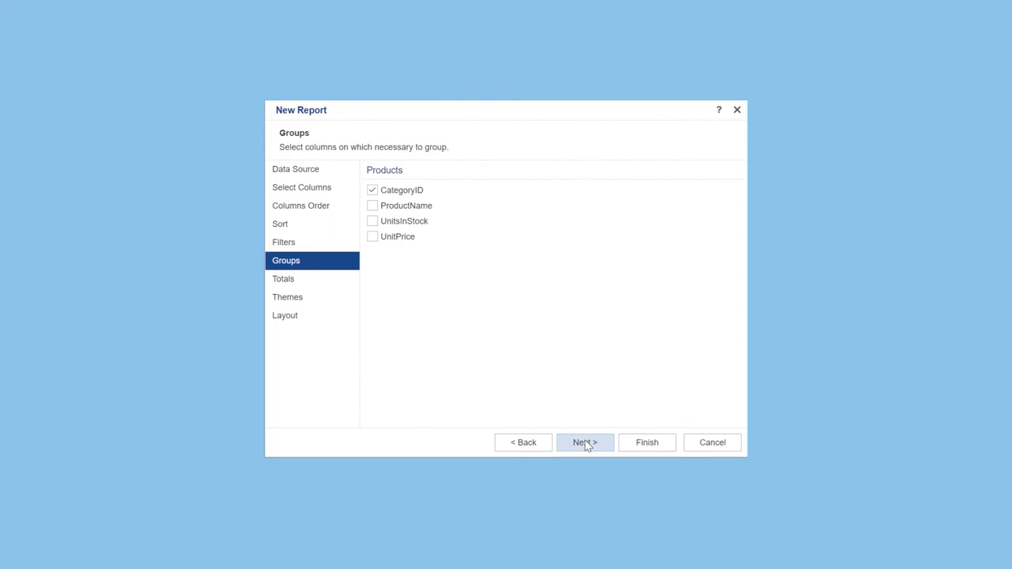
pyautogui.click(584, 442)
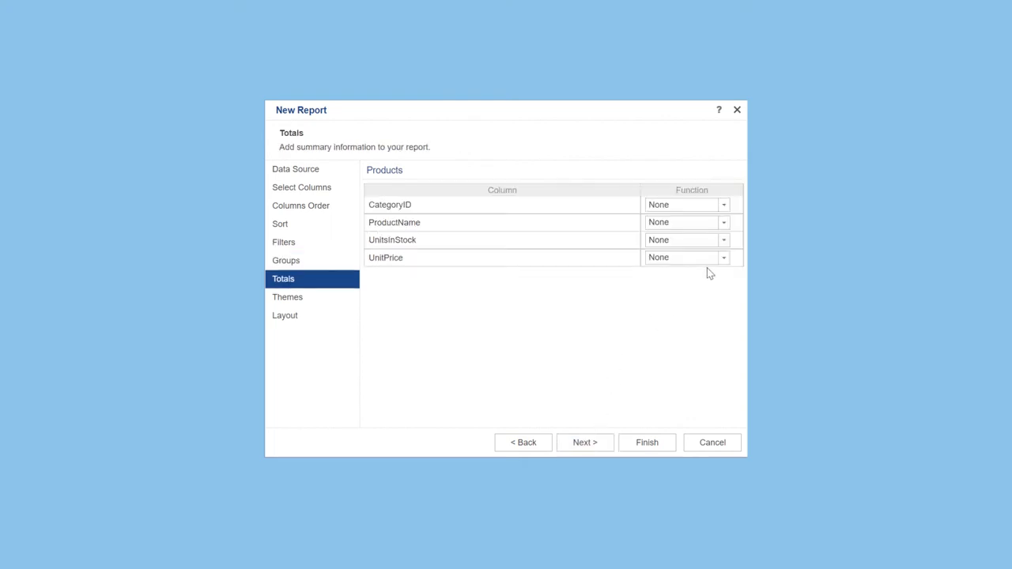
# Set the UnitPrice total to Sum and the ProductName total to Count
pyautogui.click(722, 257)
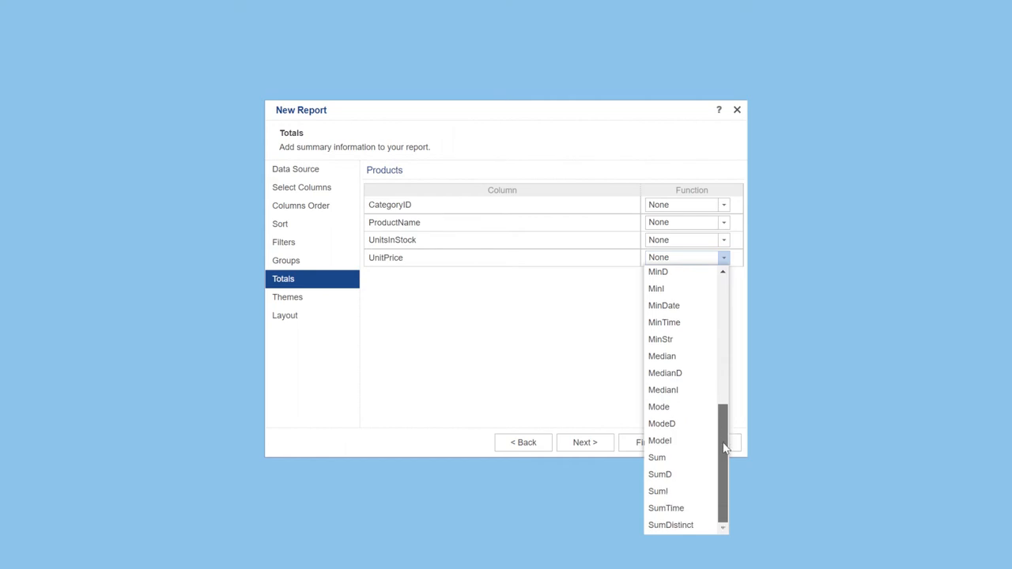
pyautogui.click(657, 457)
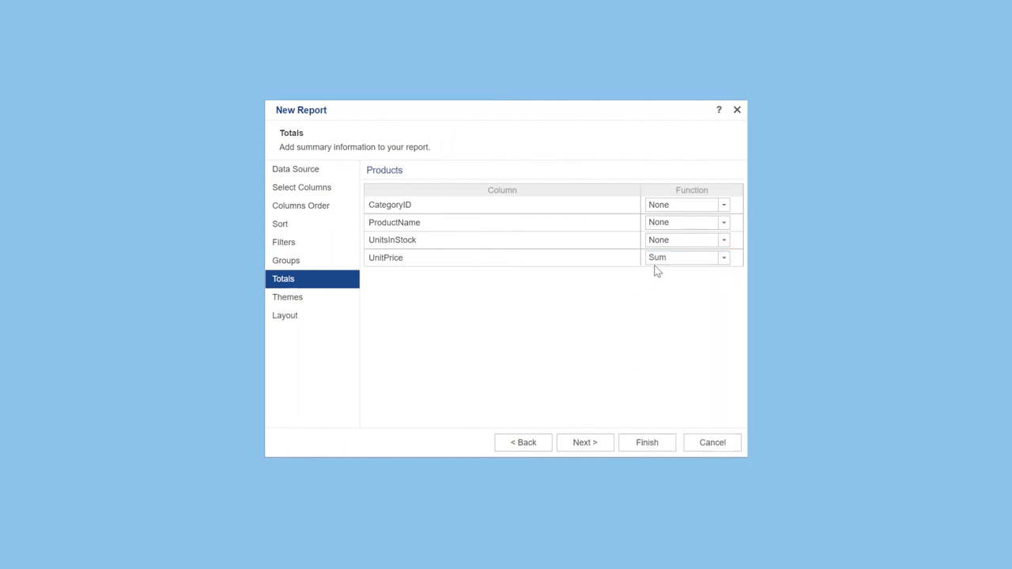
pyautogui.click(722, 222)
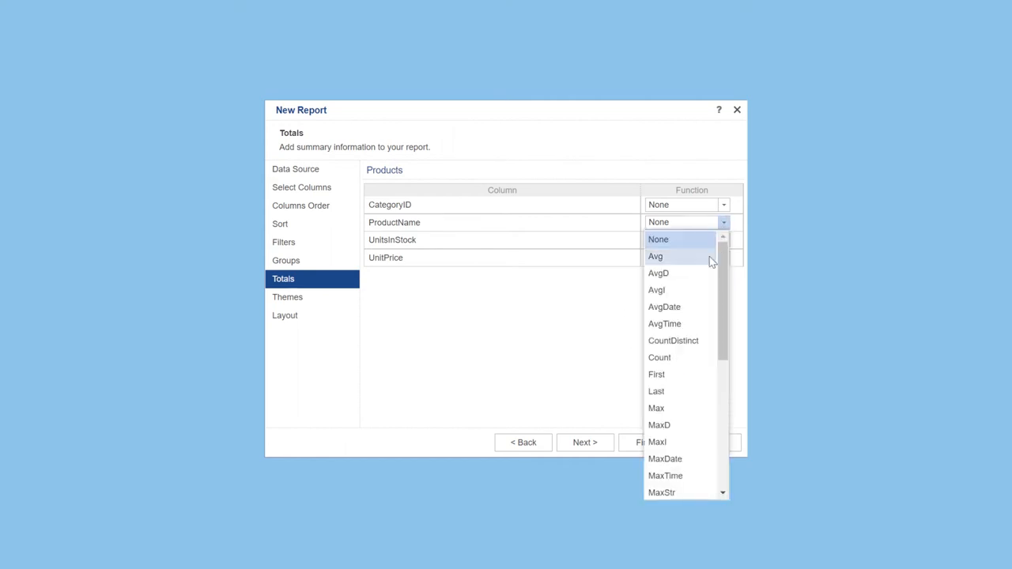
pyautogui.moveTo(682, 358)
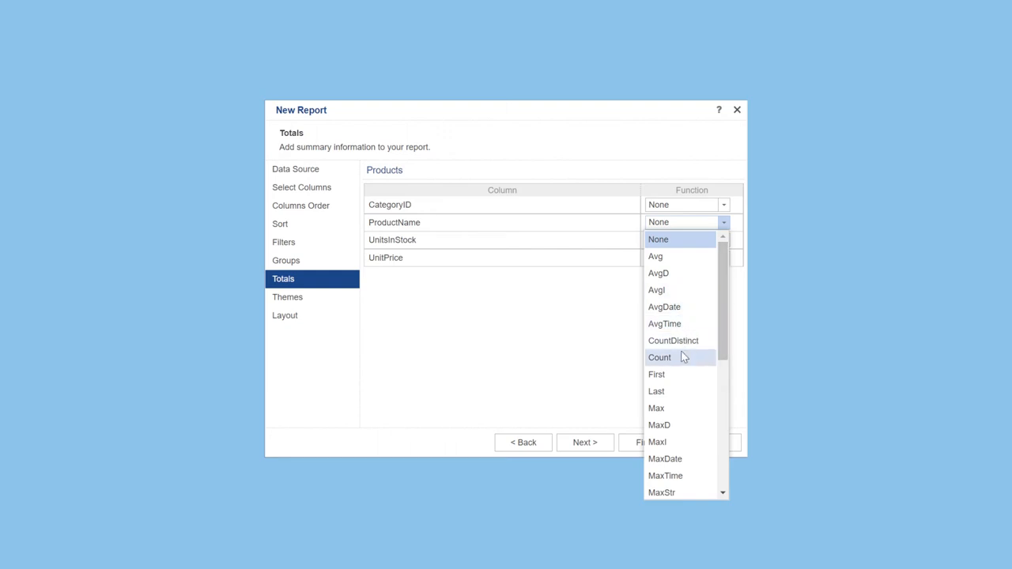
pyautogui.click(659, 357)
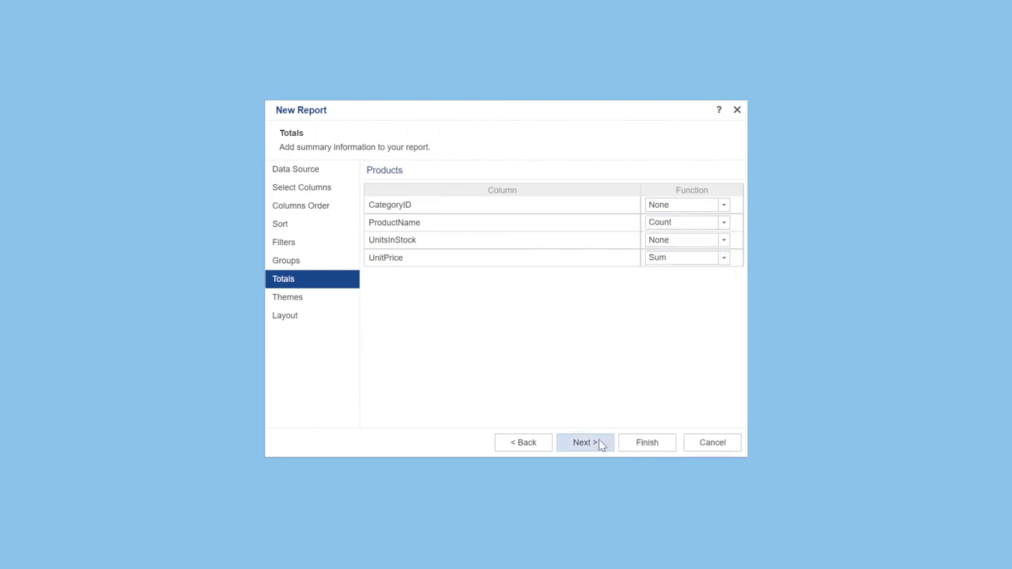
# Apply the Blue 25% theme and advance to the layout step
pyautogui.click(585, 442)
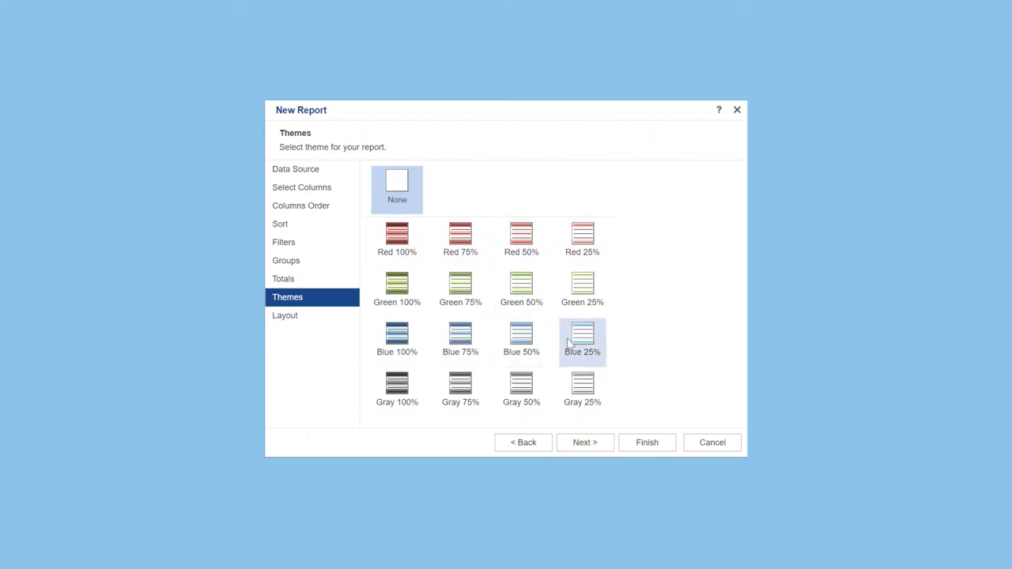
pyautogui.click(460, 336)
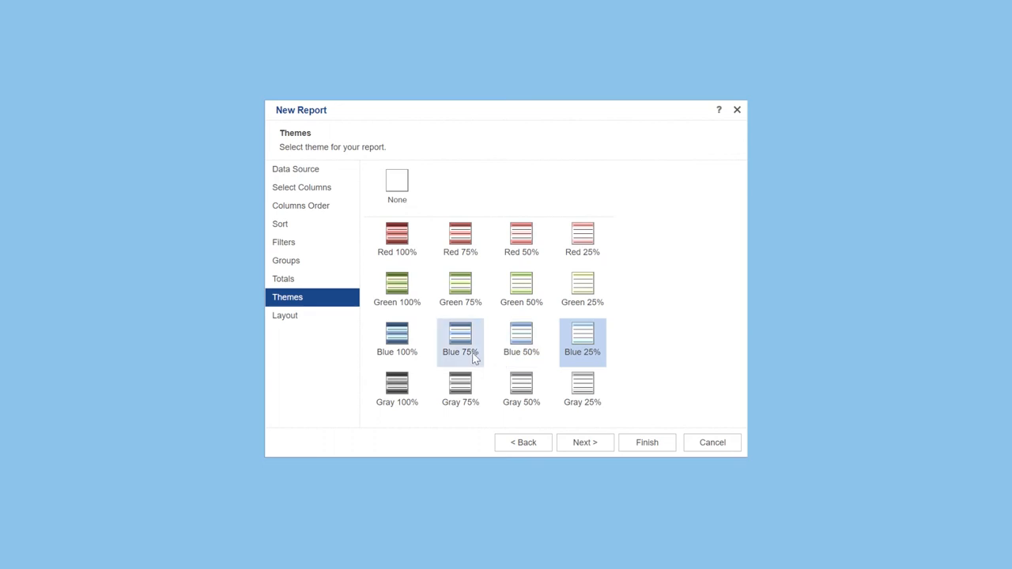
pyautogui.click(585, 442)
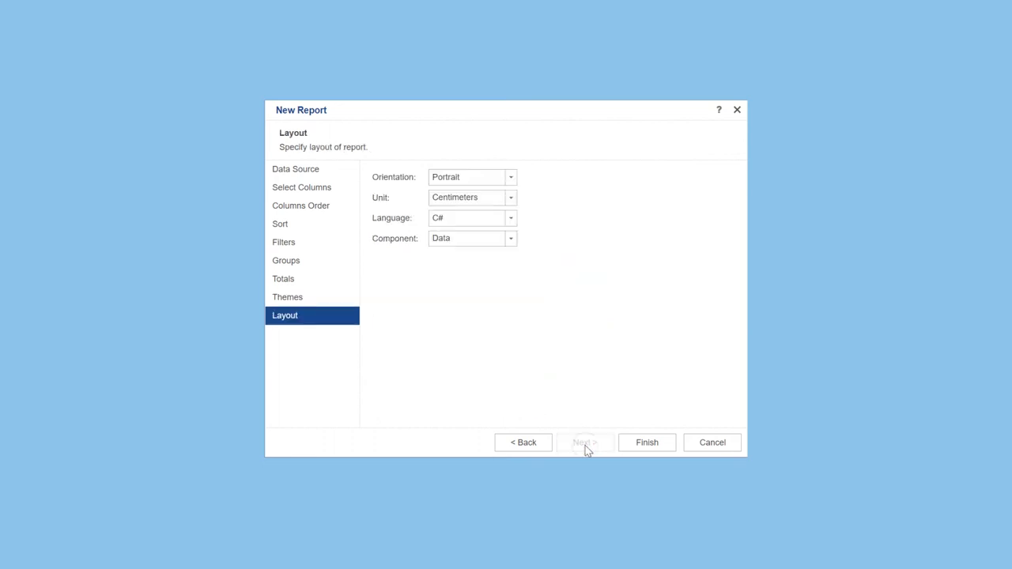
# Set the layout unit to Hundredths of Inch and finish the wizard
pyautogui.click(510, 176)
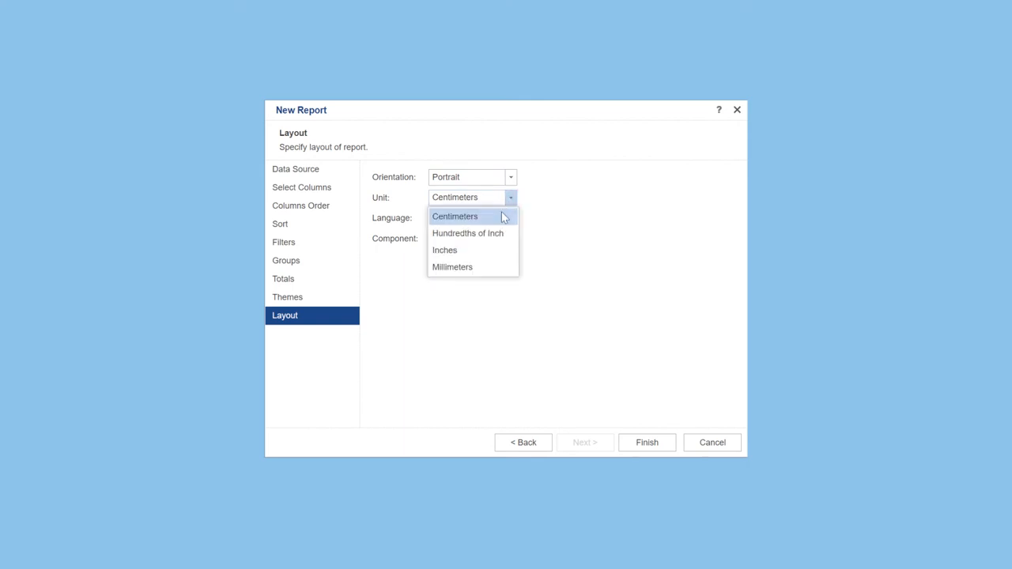
pyautogui.click(468, 233)
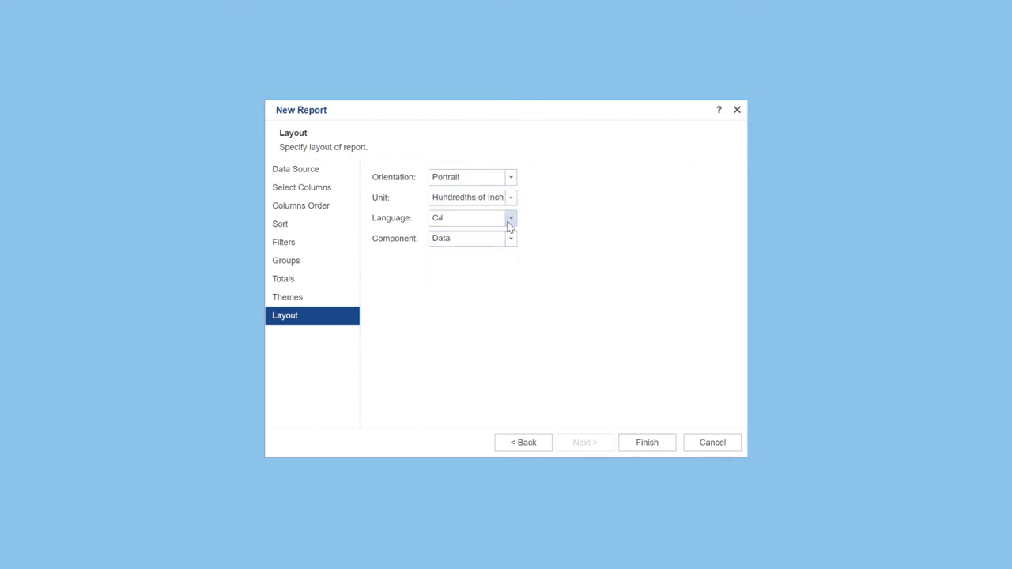
pyautogui.click(510, 219)
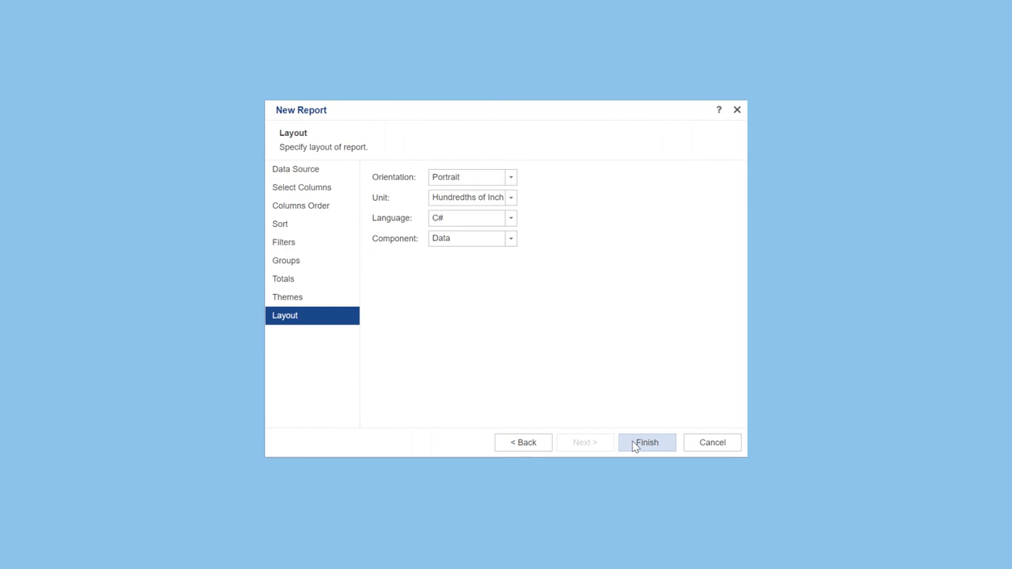
pyautogui.click(646, 442)
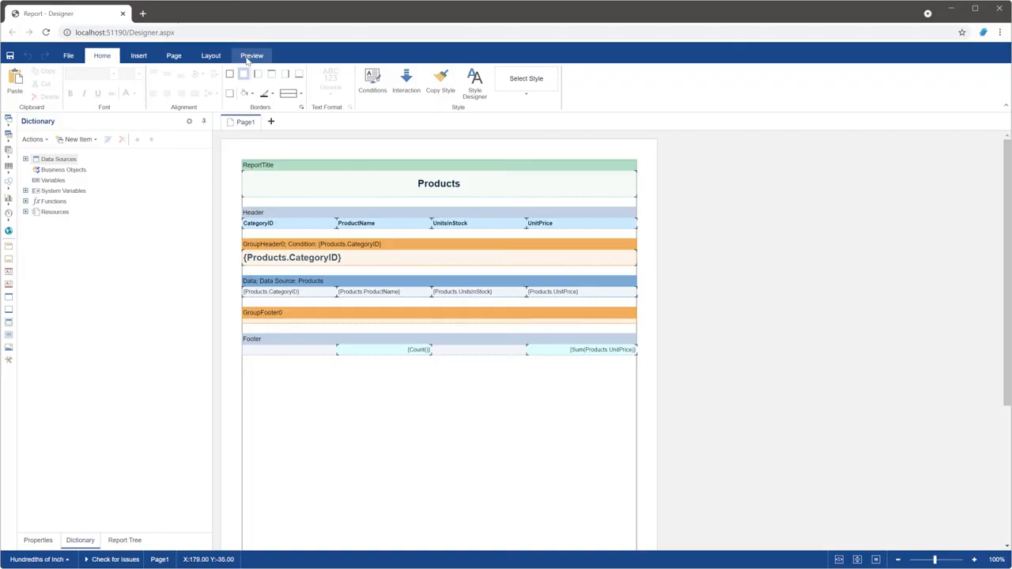
# Preview the report in Continuous view mode and scroll through its pages
pyautogui.click(252, 56)
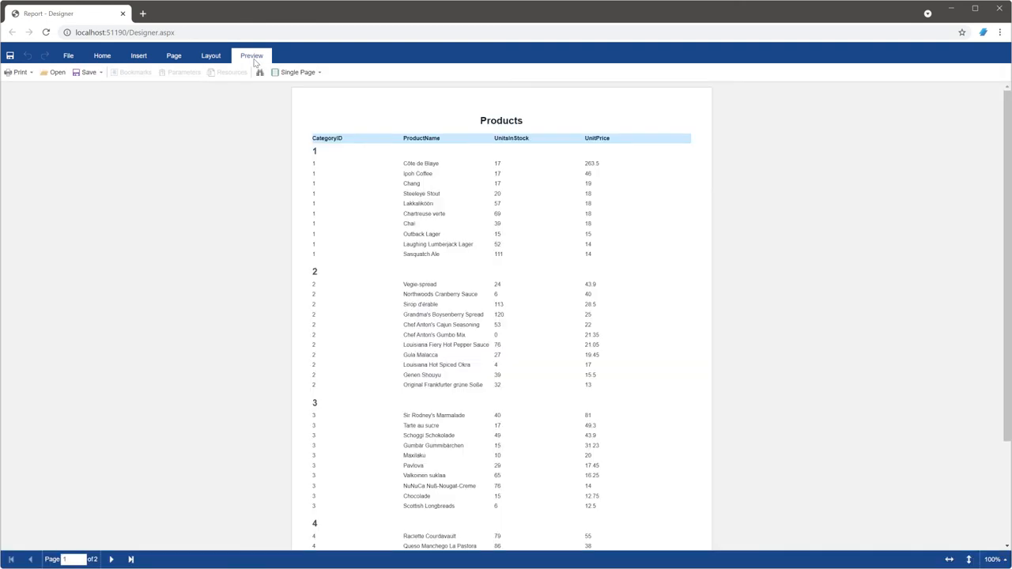
pyautogui.moveTo(434, 224)
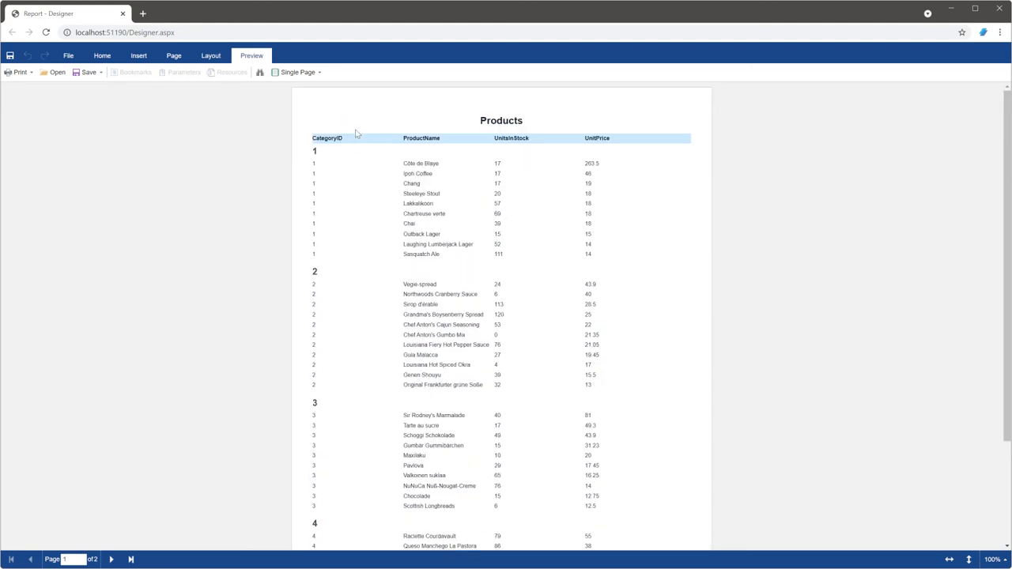
pyautogui.click(299, 72)
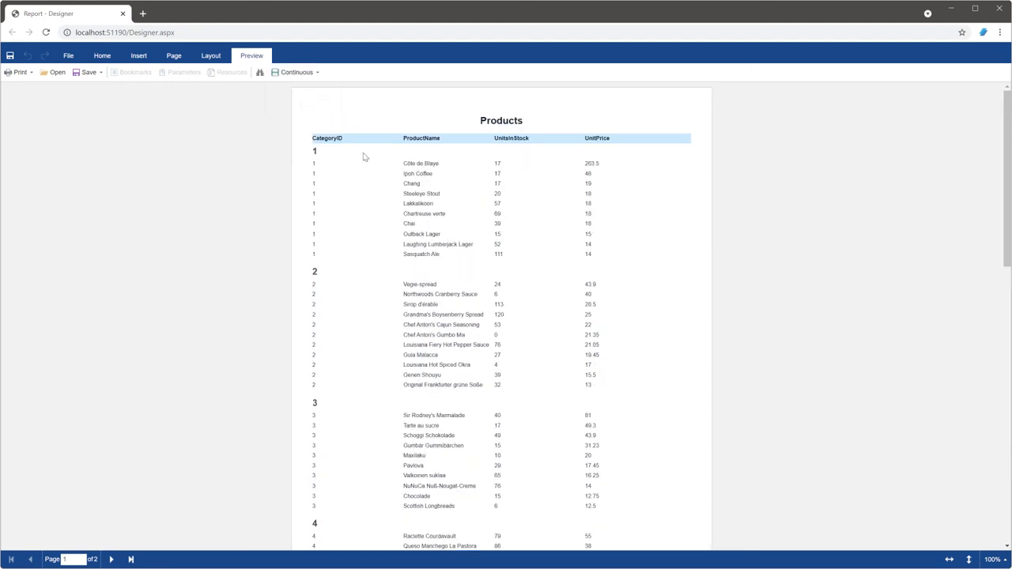
pyautogui.scroll(-3)
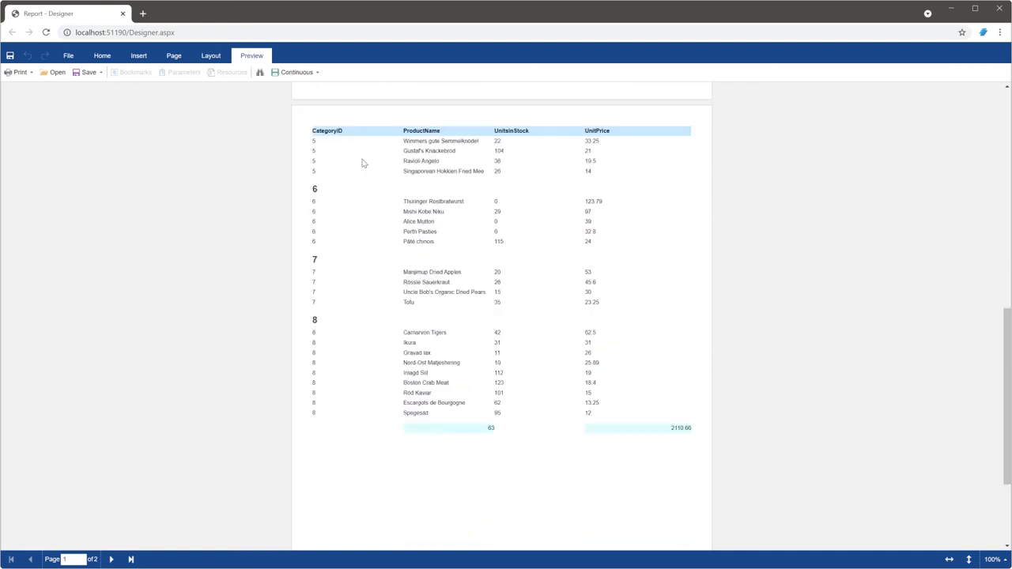
pyautogui.click(111, 560)
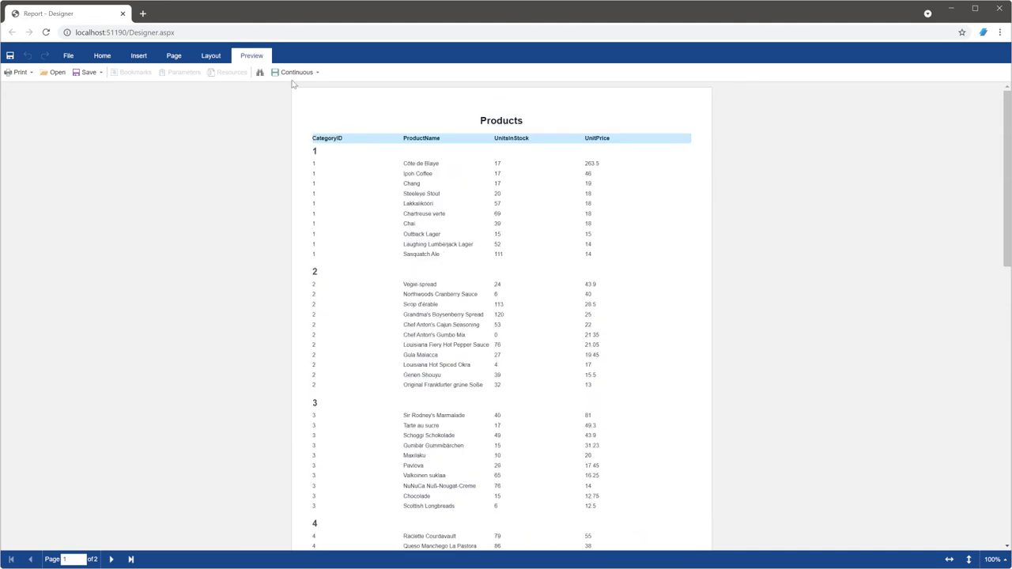
# Drag the Count and Sum text boxes into GroupFooter0, then verify the per-category totals in Preview
pyautogui.click(102, 55)
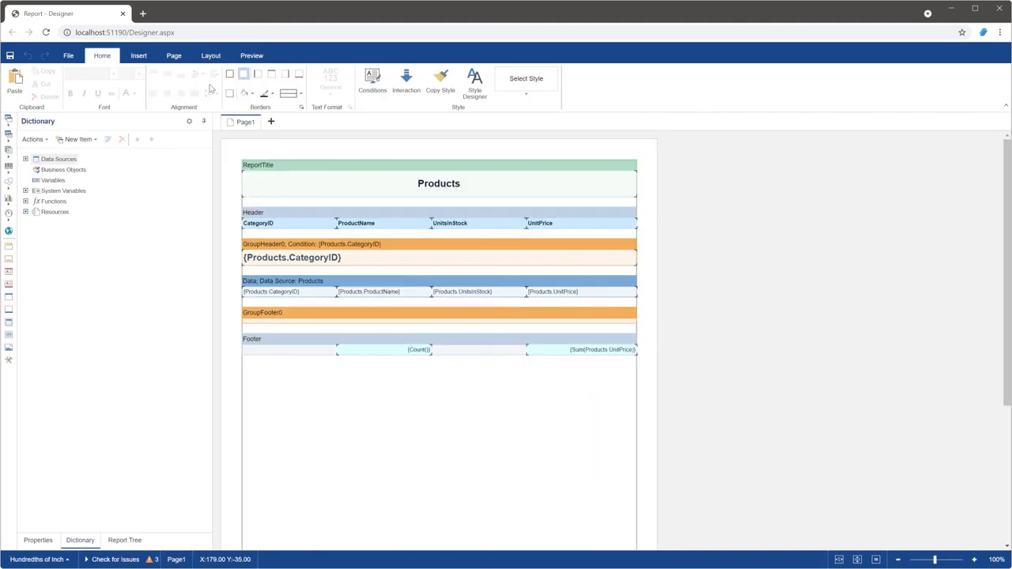
pyautogui.click(439, 318)
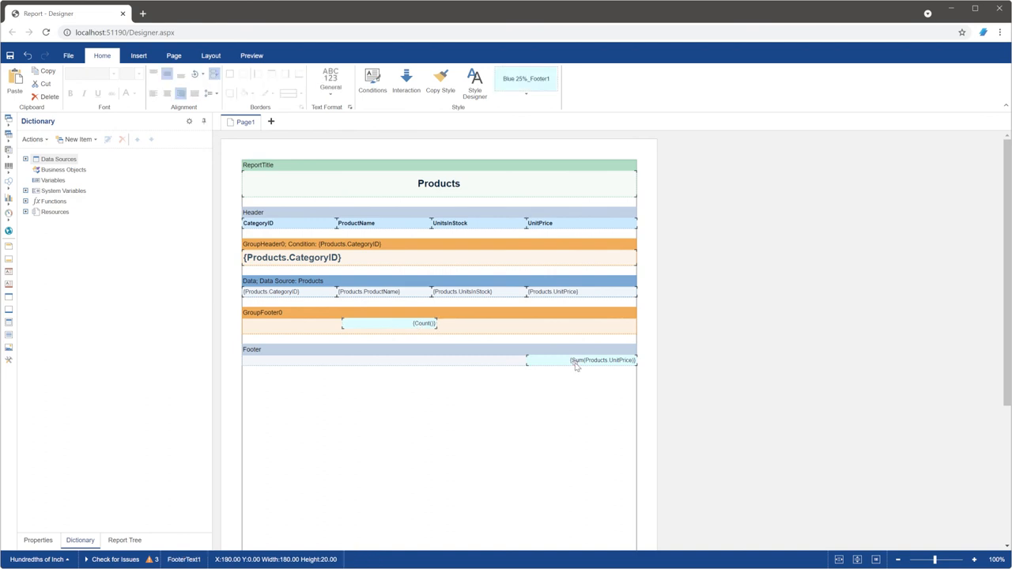
pyautogui.moveTo(603, 360); pyautogui.dragTo(603, 323)
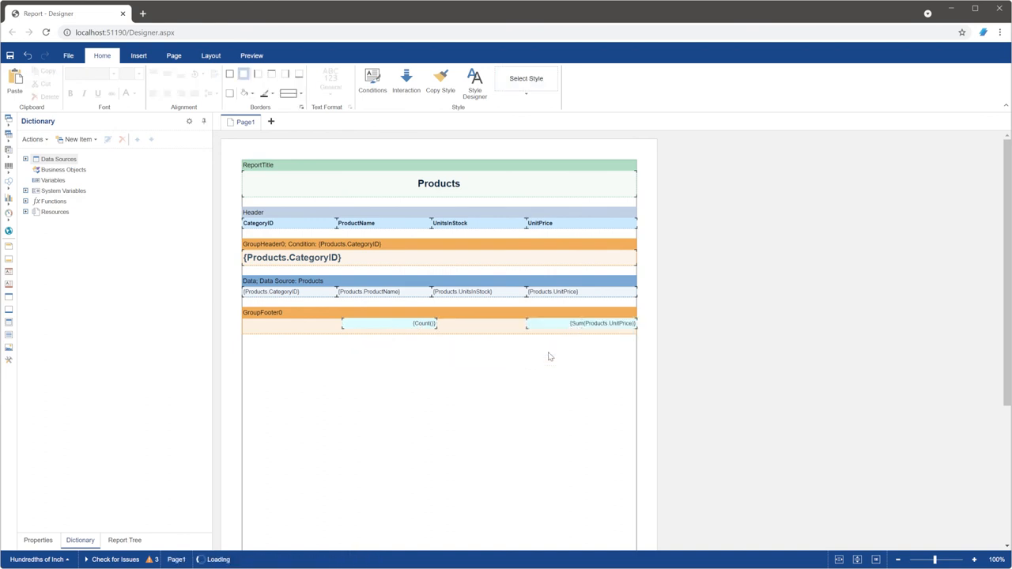
pyautogui.click(251, 55)
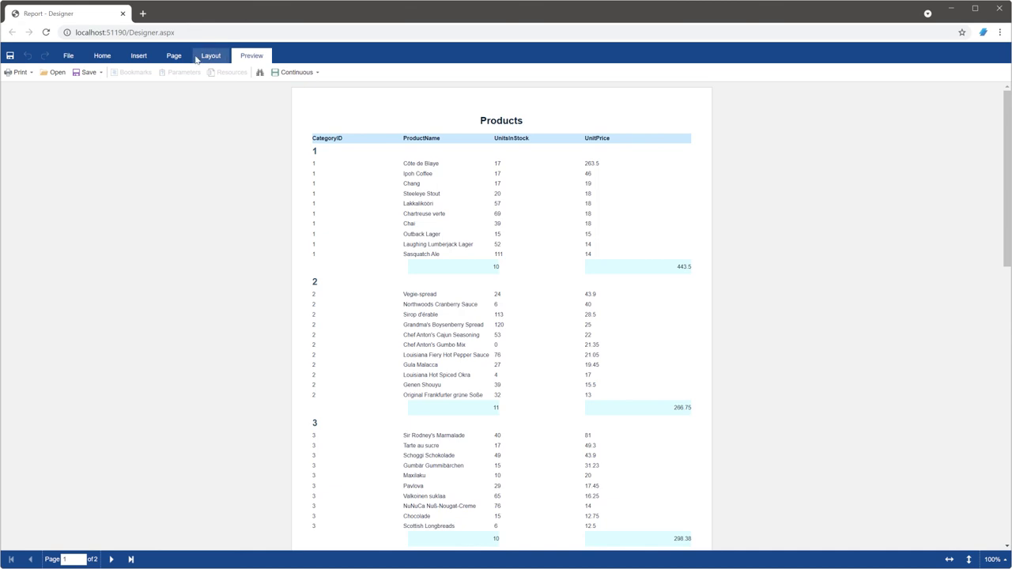
pyautogui.click(102, 56)
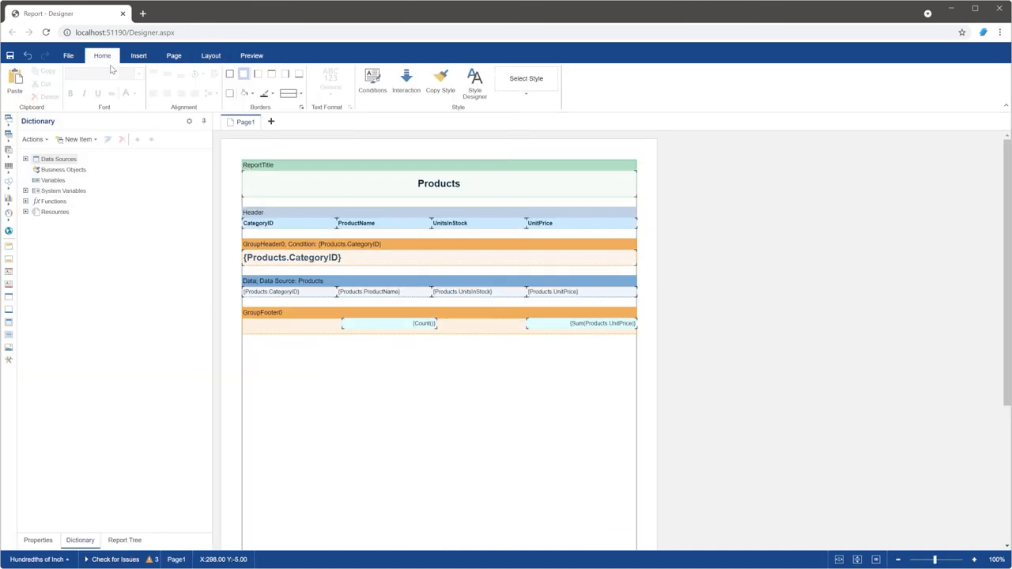